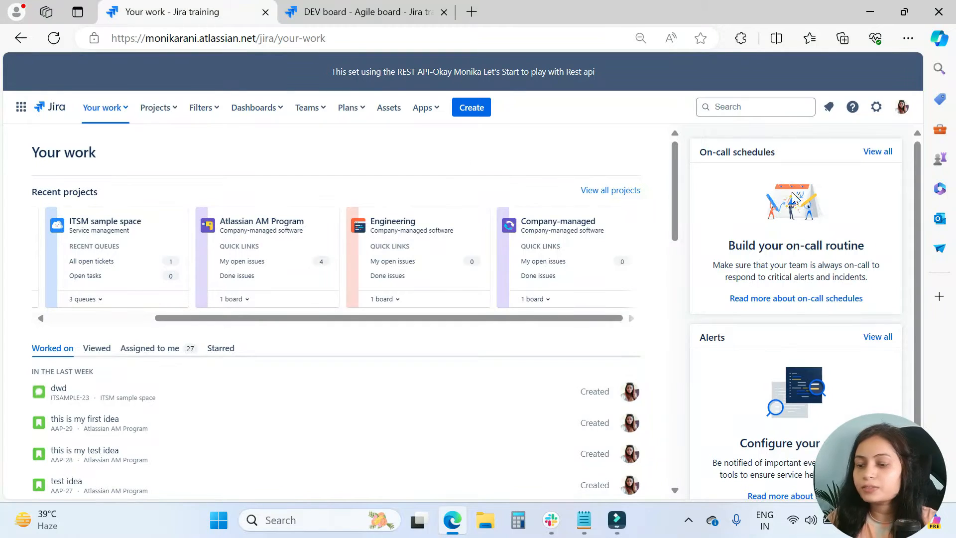
# - Open Jira's Issues settings in a new tab to see Epic, Ask a question and Bug
pyautogui.click(876, 106)
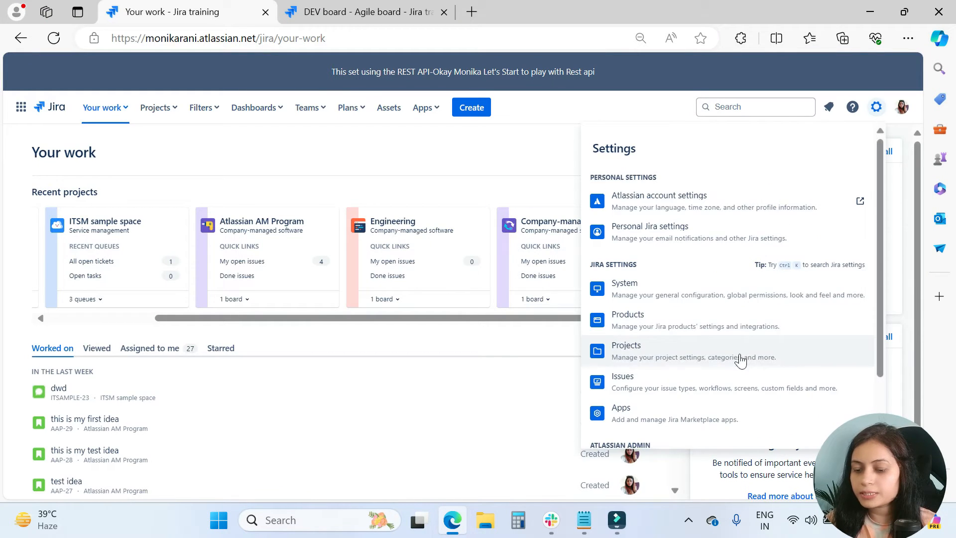
pyautogui.click(622, 308)
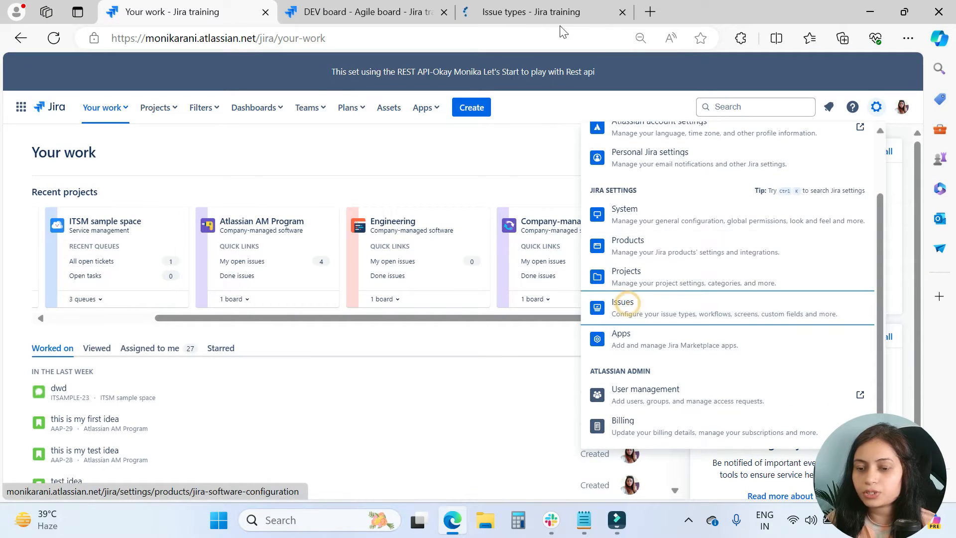
pyautogui.click(624, 307)
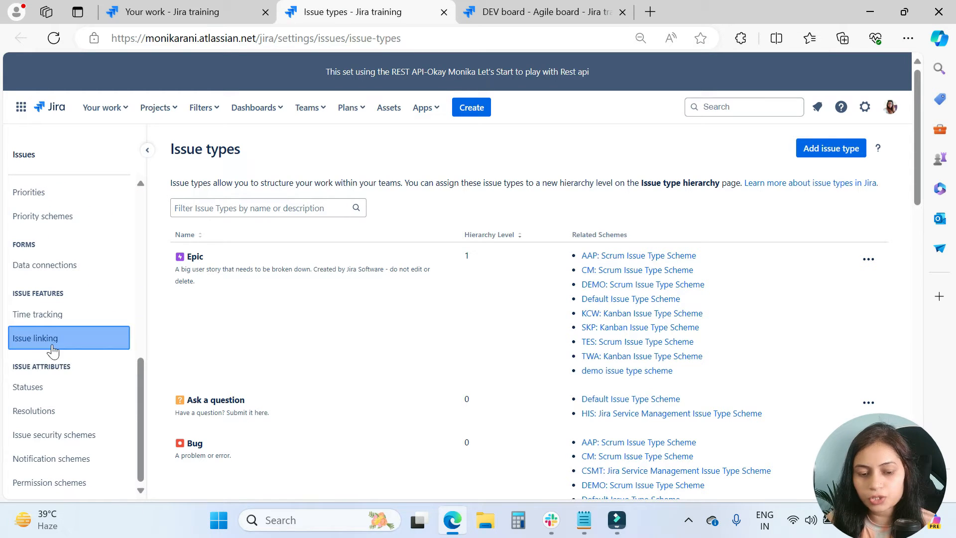
# - Review the issue link types down to Relates, then return to DEV-206's linked-issues form
pyautogui.click(35, 338)
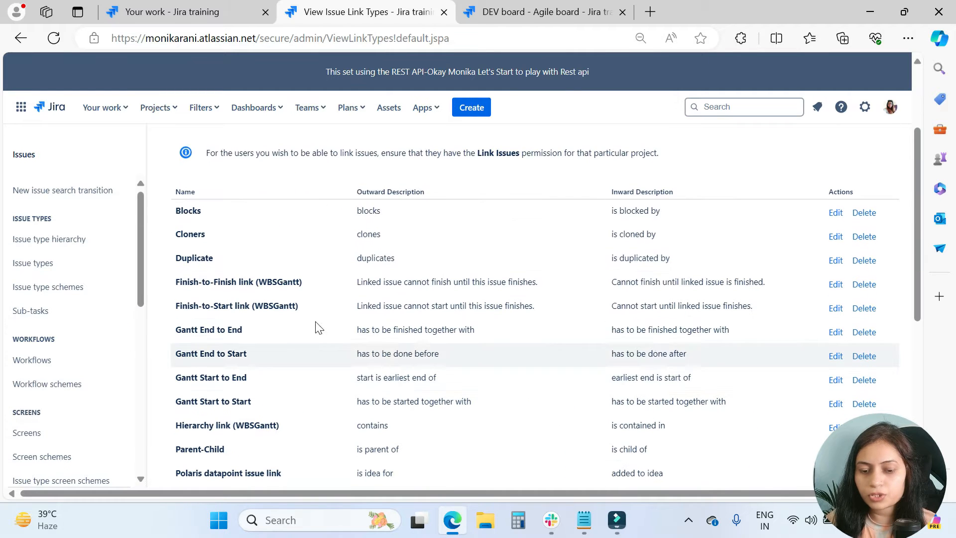
pyautogui.moveTo(650, 200)
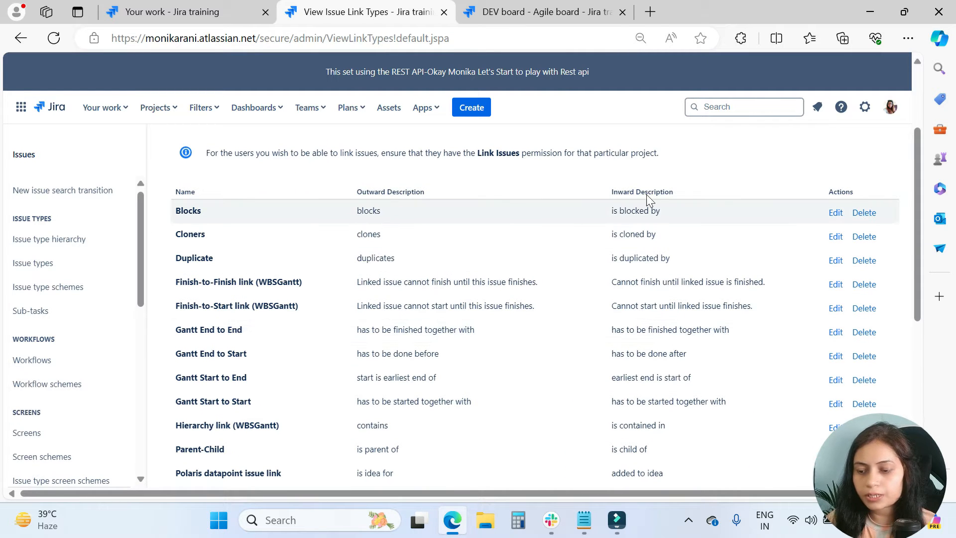
pyautogui.scroll(-3)
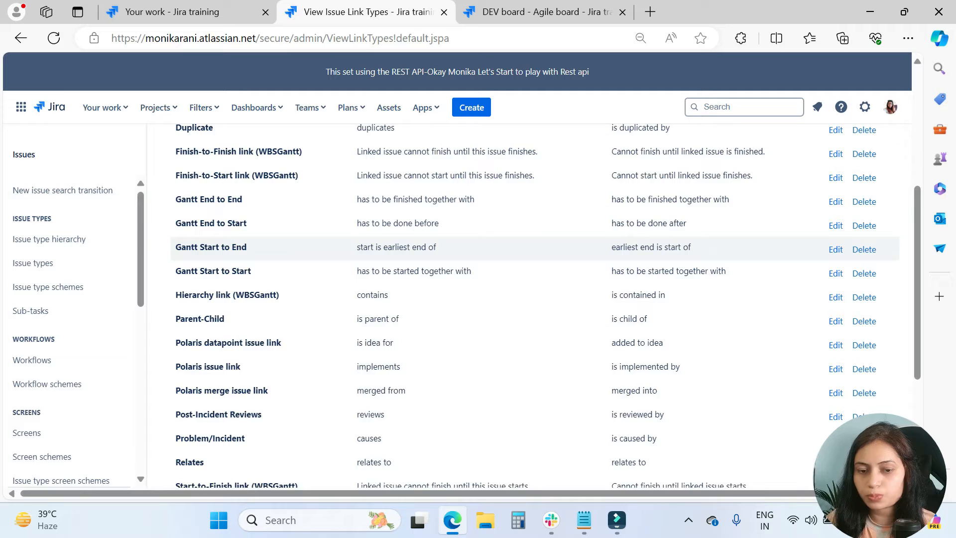
pyautogui.click(543, 11)
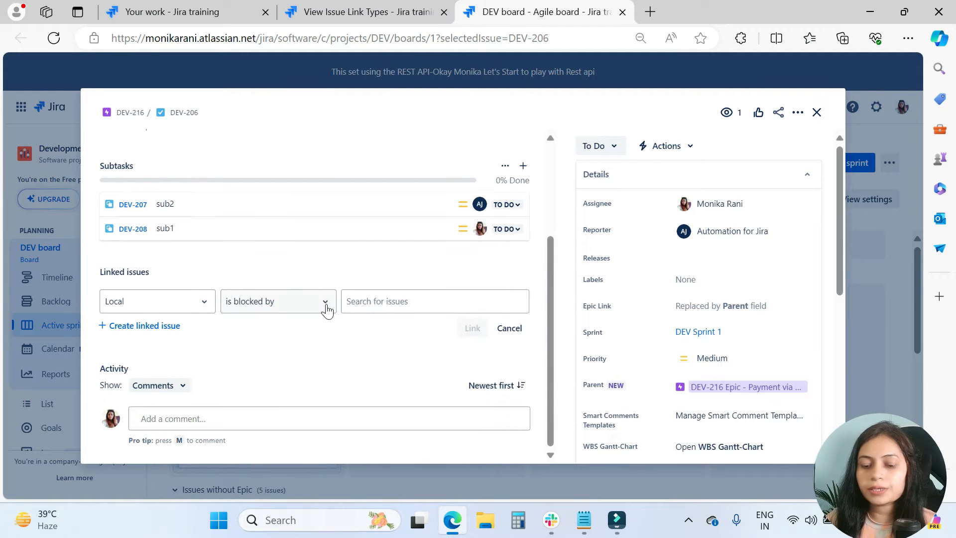
# - Browse DEV-206's link type options to find 'relates to' at the bottom, then return to link types admin
pyautogui.click(278, 301)
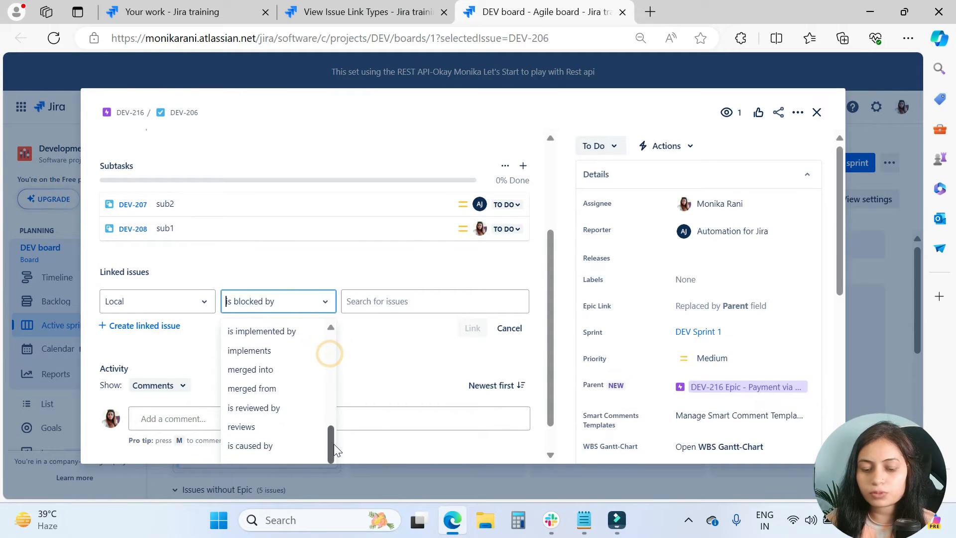
pyautogui.scroll(-3)
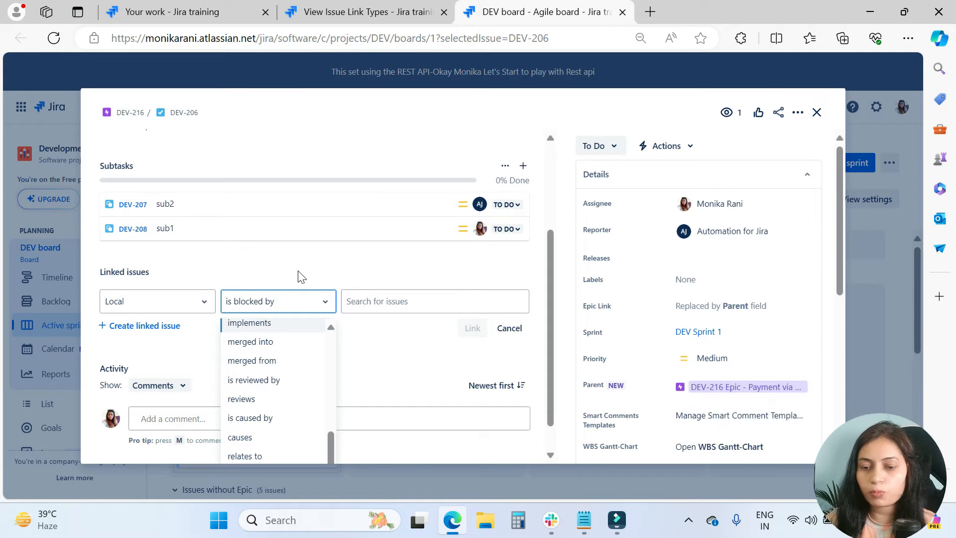
pyautogui.click(359, 12)
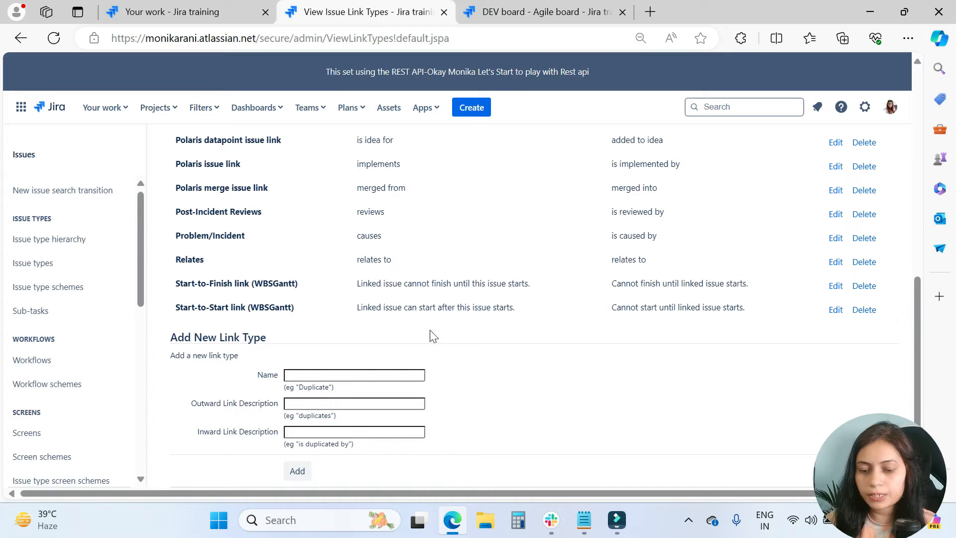
# - Rename the Relates link type to '1- Relates' and return to the DEV-206 tab
pyautogui.click(835, 261)
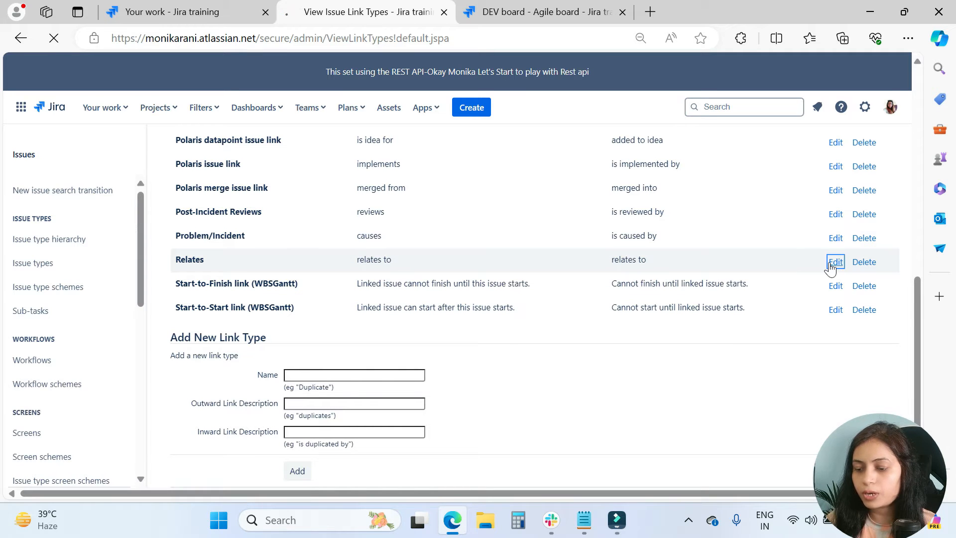
pyautogui.click(835, 261)
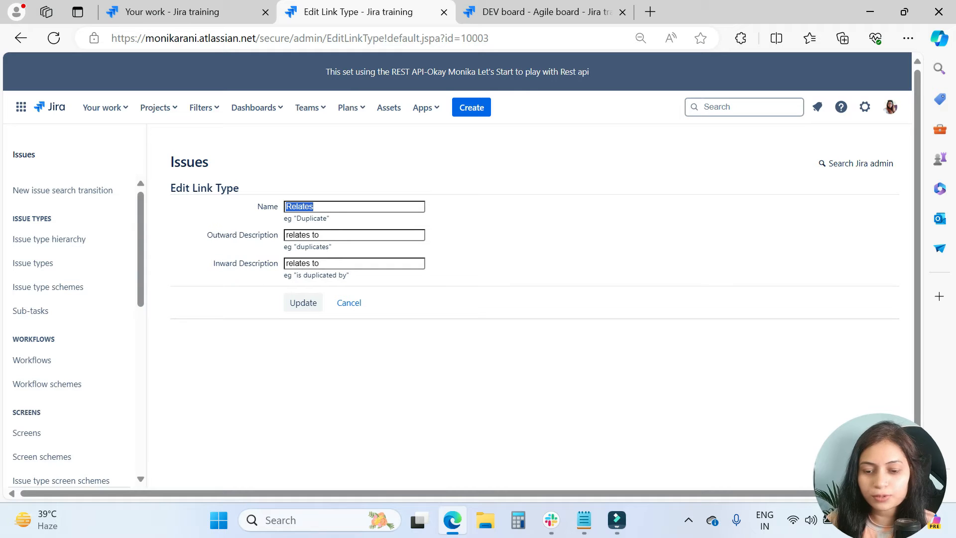
pyautogui.click(289, 206)
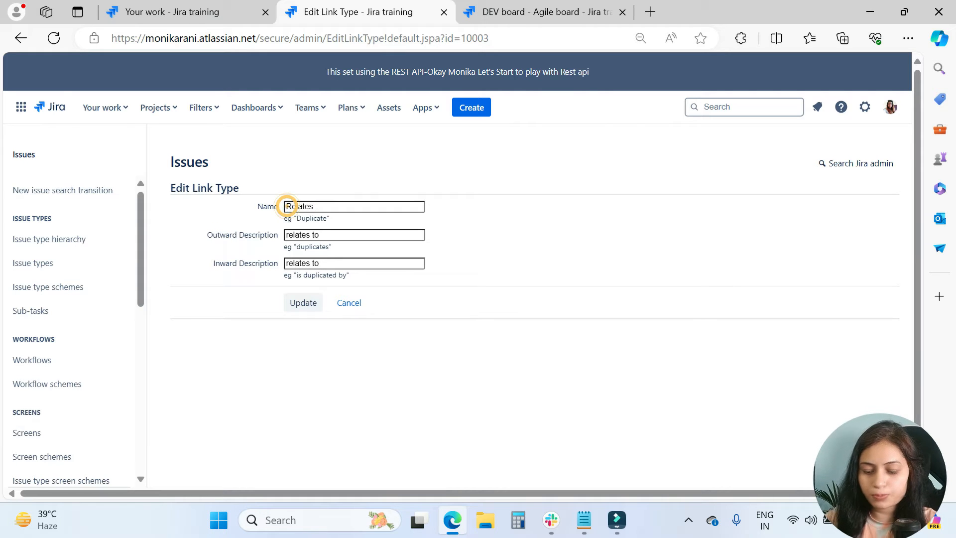
pyautogui.click(304, 302)
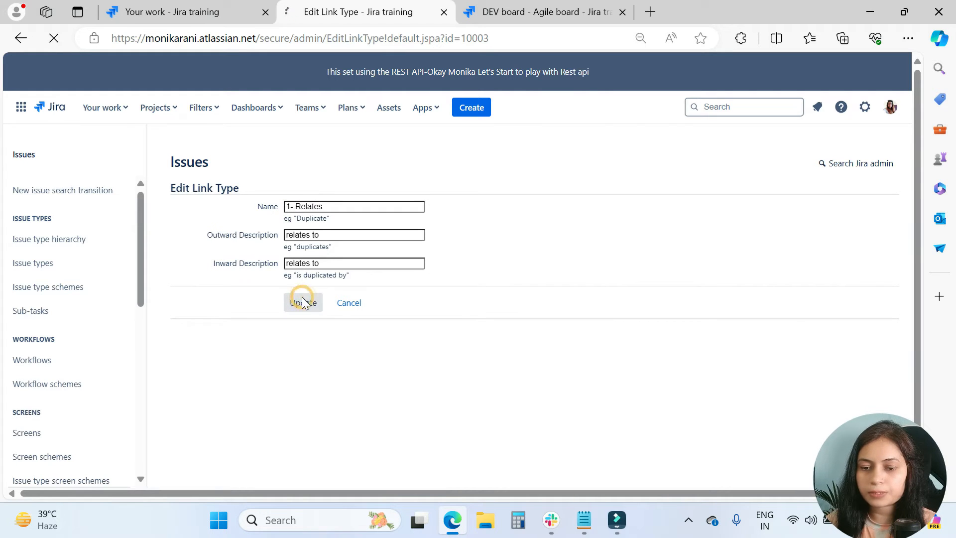
pyautogui.click(303, 302)
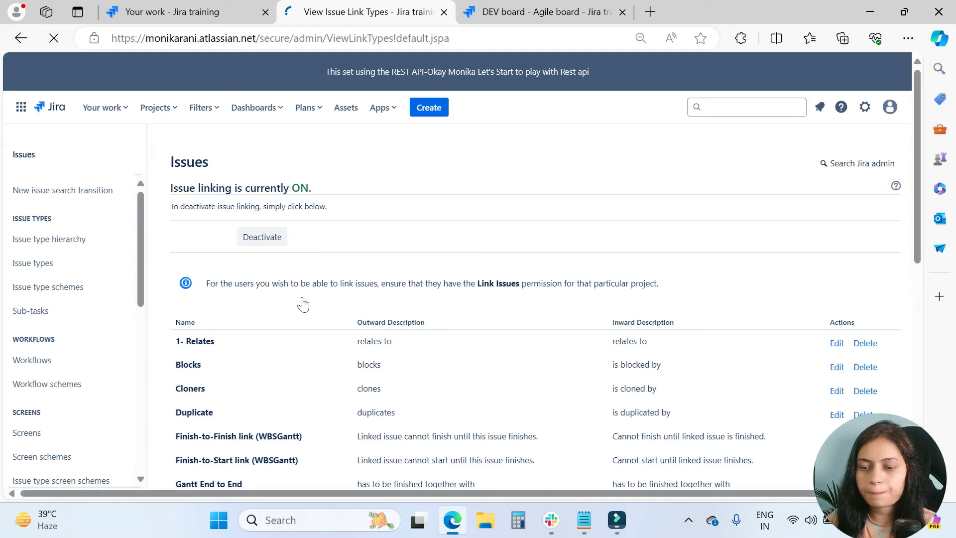
pyautogui.click(543, 11)
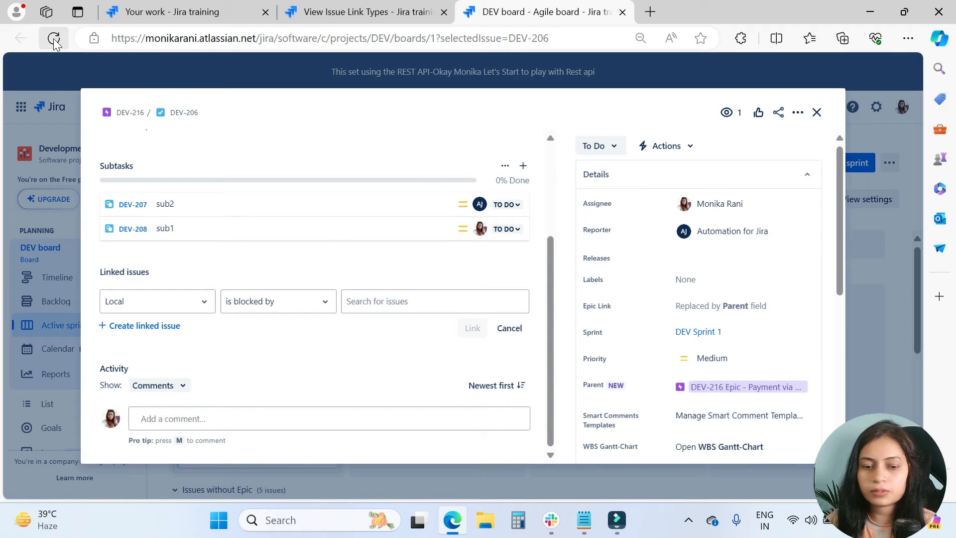
# - Reload DEV-206 and link an issue, choosing 'relates to' from the top of the options
pyautogui.click(53, 38)
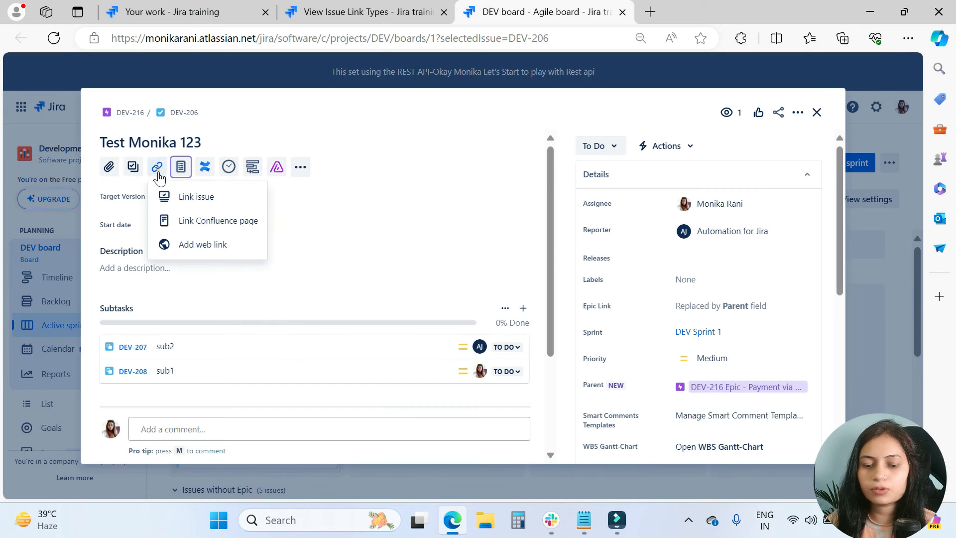
pyautogui.click(196, 196)
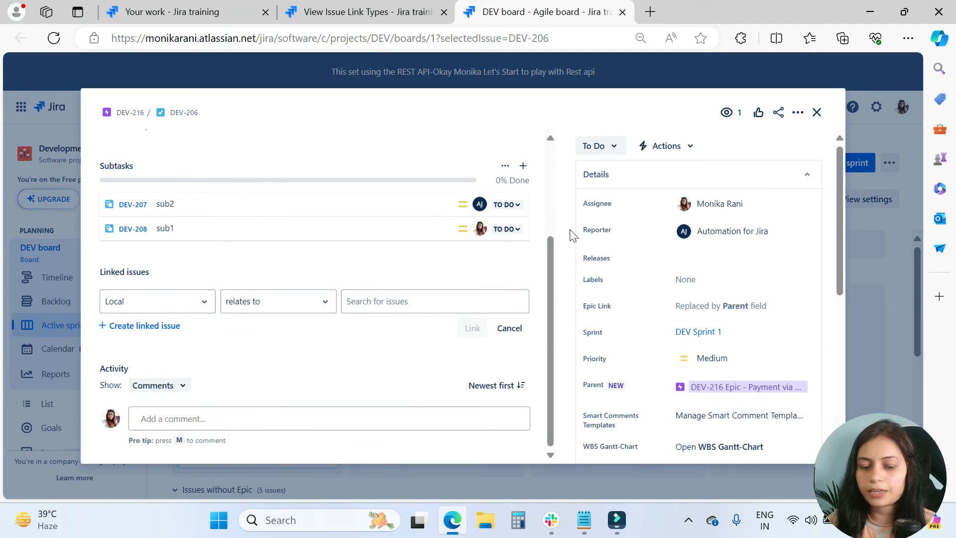
pyautogui.click(277, 301)
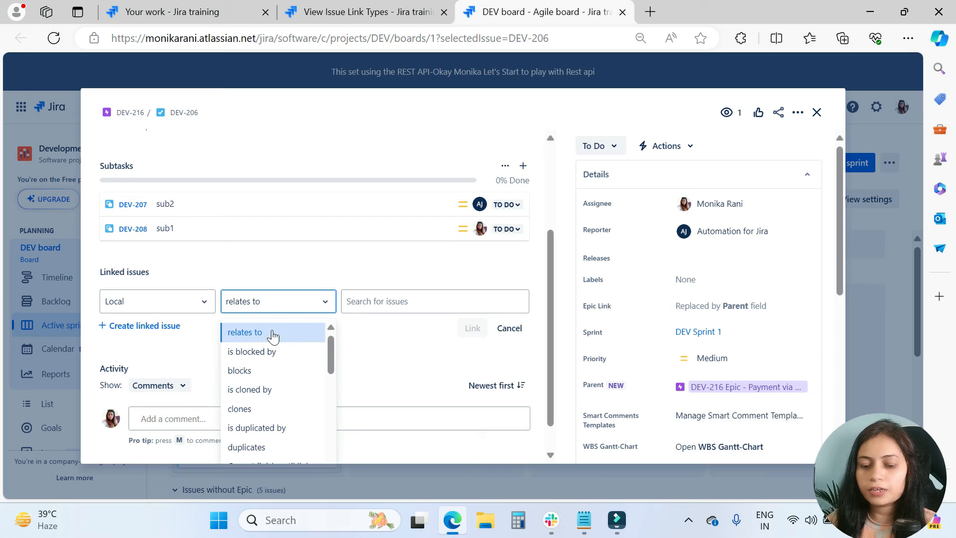
pyautogui.click(244, 332)
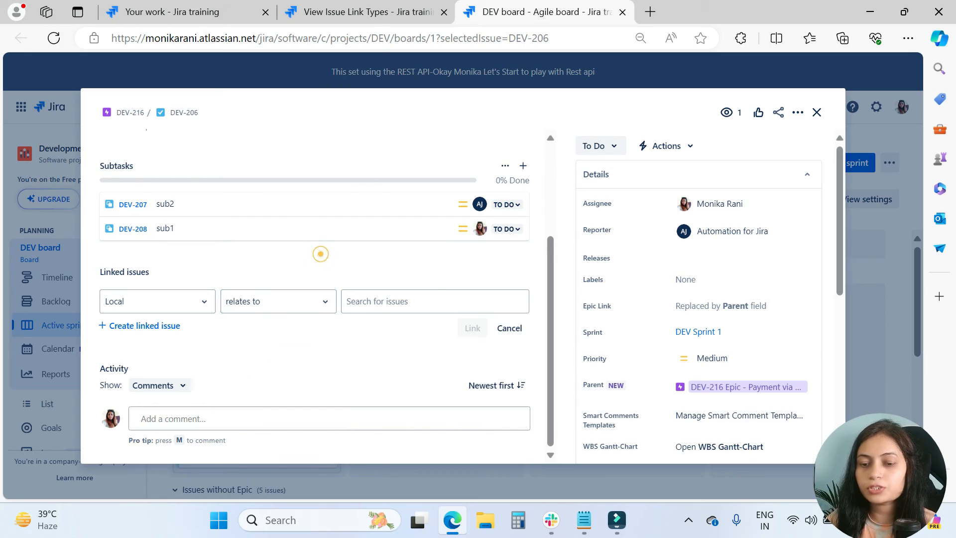